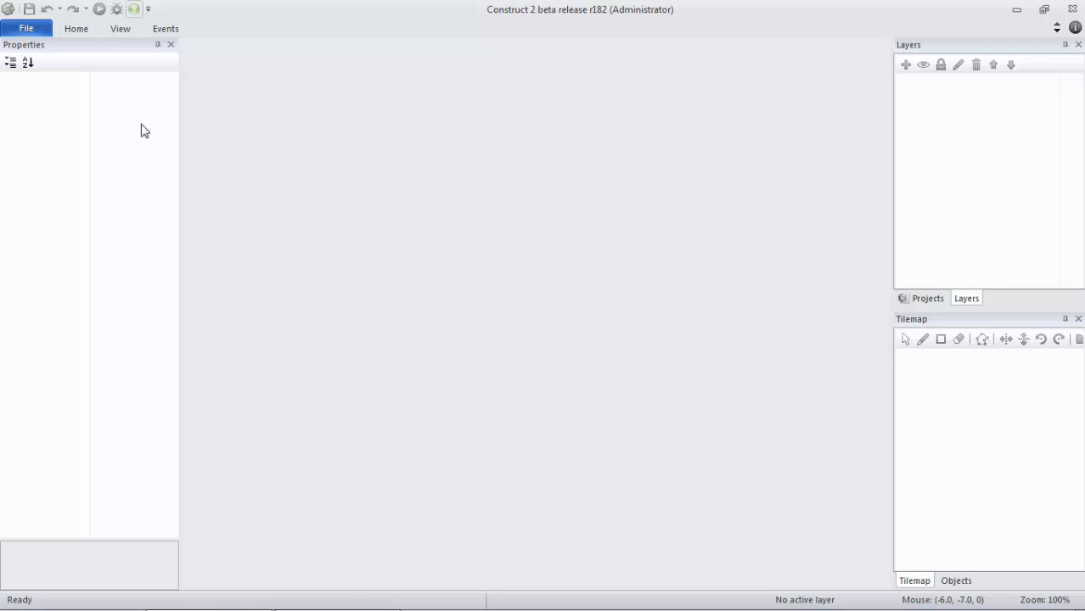
mouse_move(3, 110)
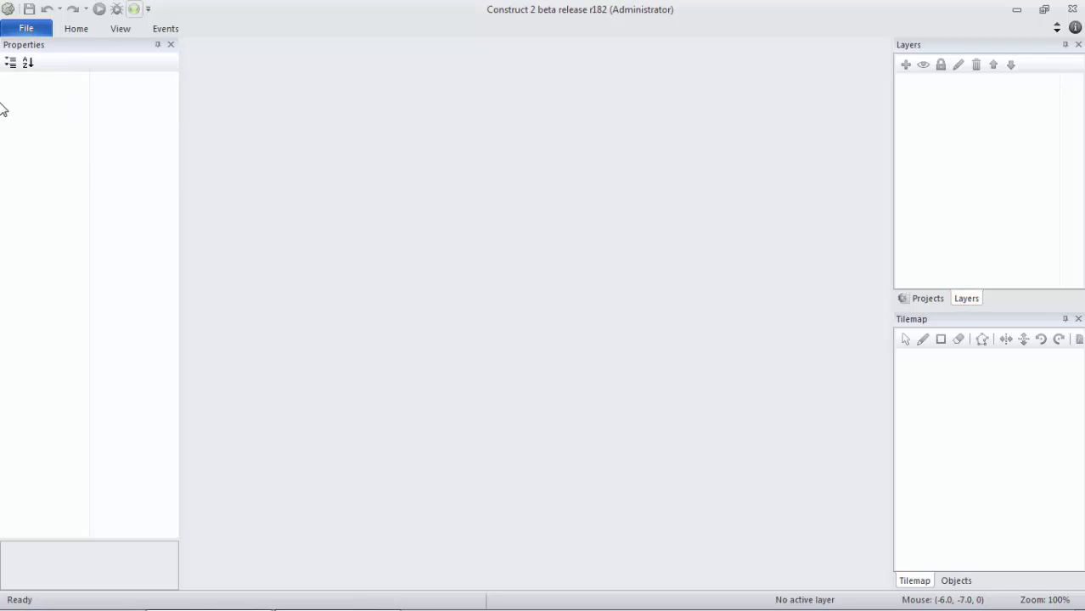
Start a new project from the 'Demo game: Ghost Shooter (Tutorial version)' template, found by searching 'ghost'
left_click(27, 28)
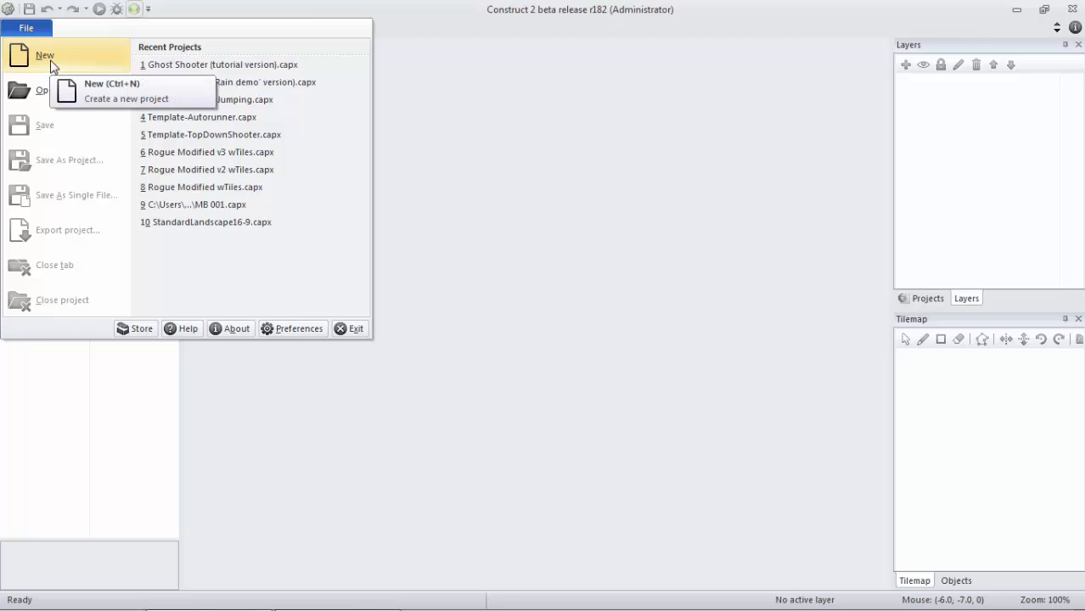
left_click(44, 54)
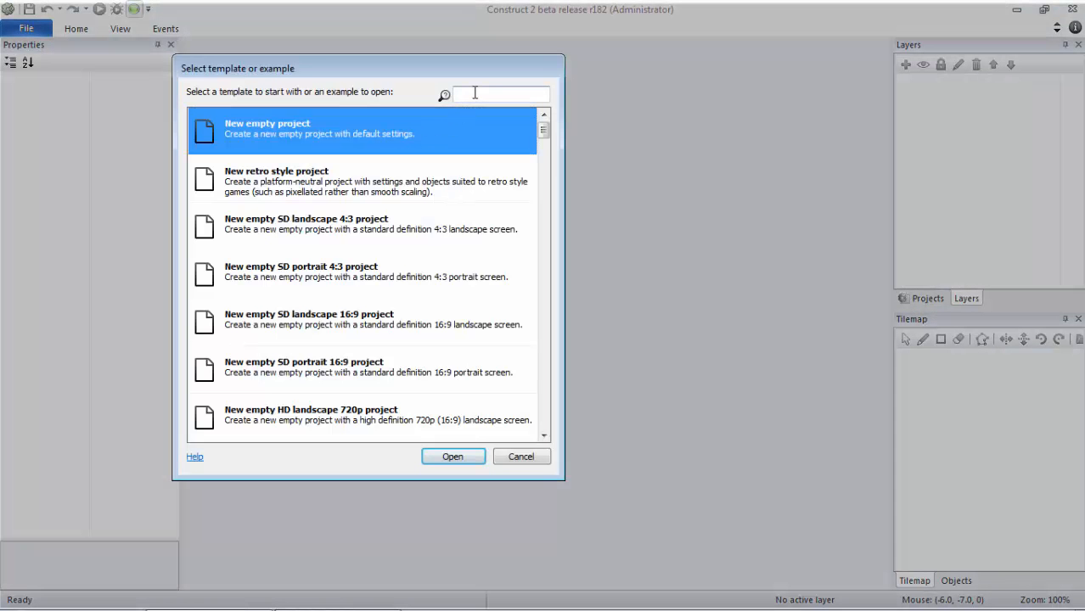
type("ghost")
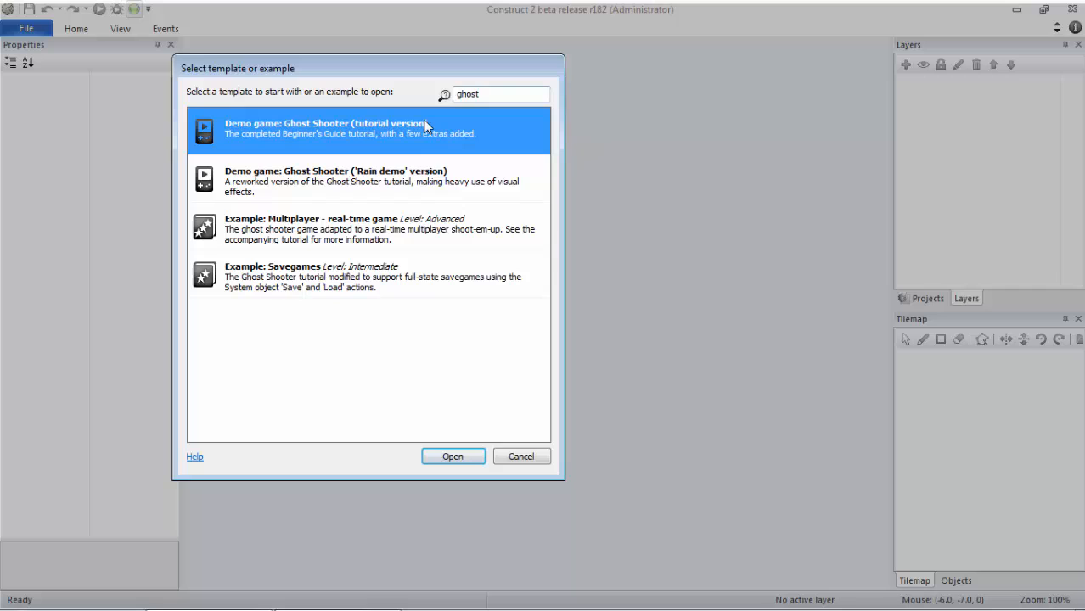
left_click(452, 455)
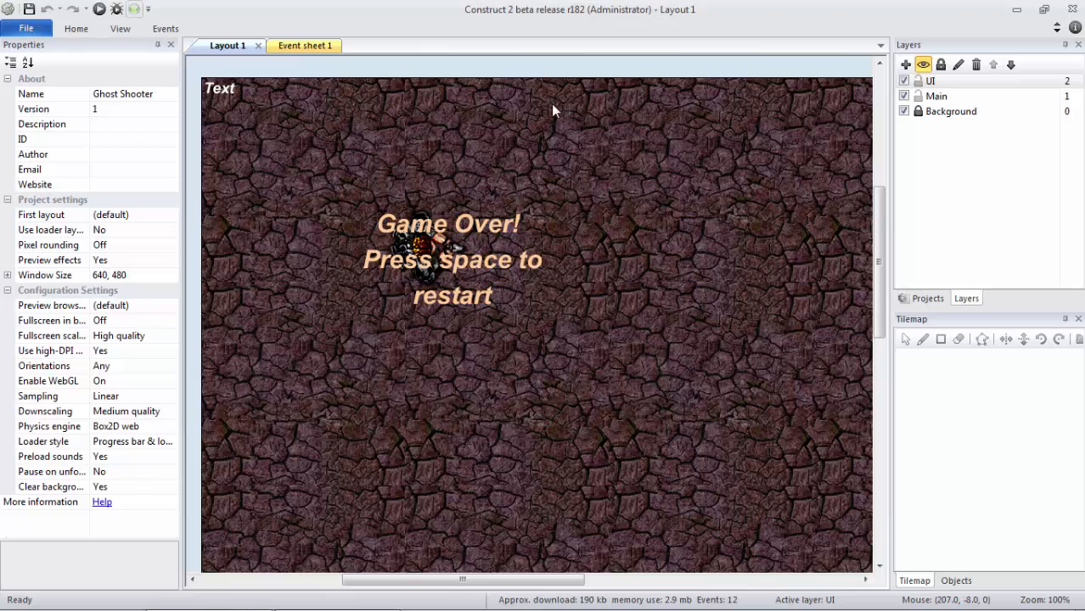
Add a layout named Global without an event sheet and rename its single layer to UI
left_click(927, 298)
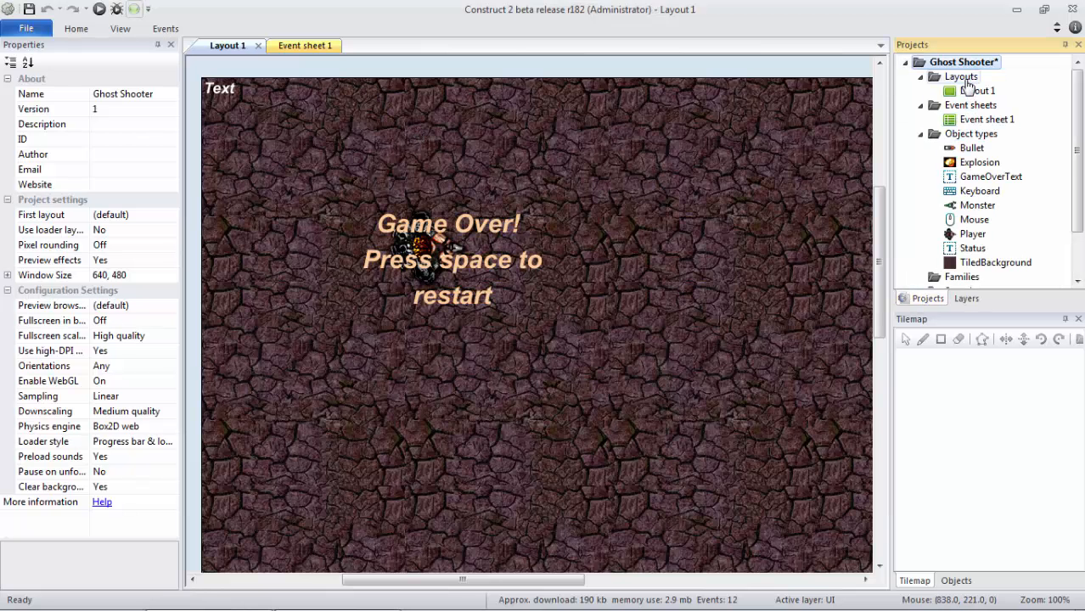
left_click(961, 77)
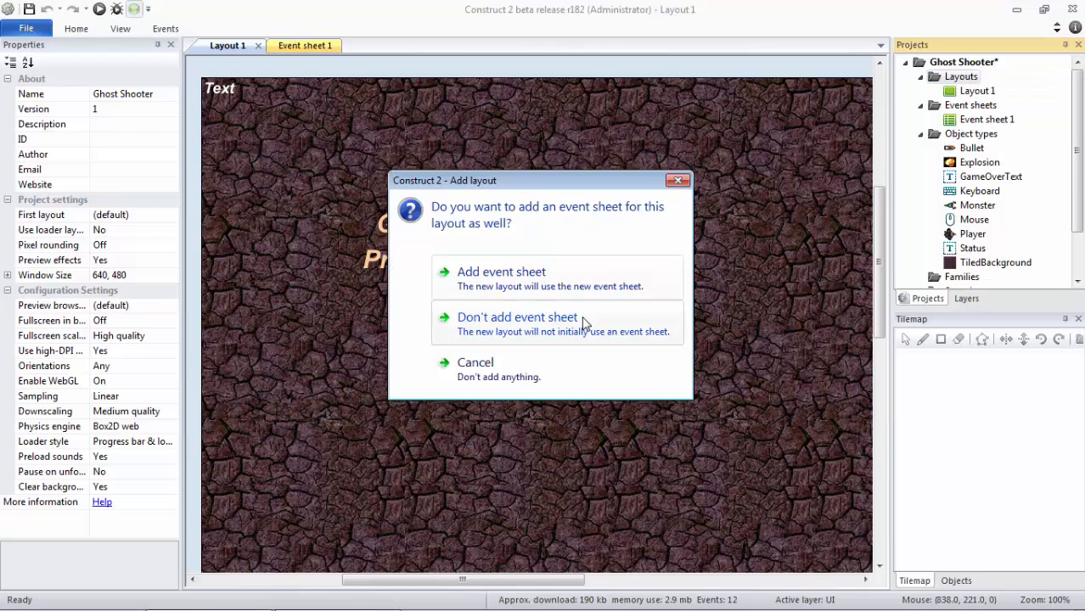
left_click(516, 317)
type("Global")
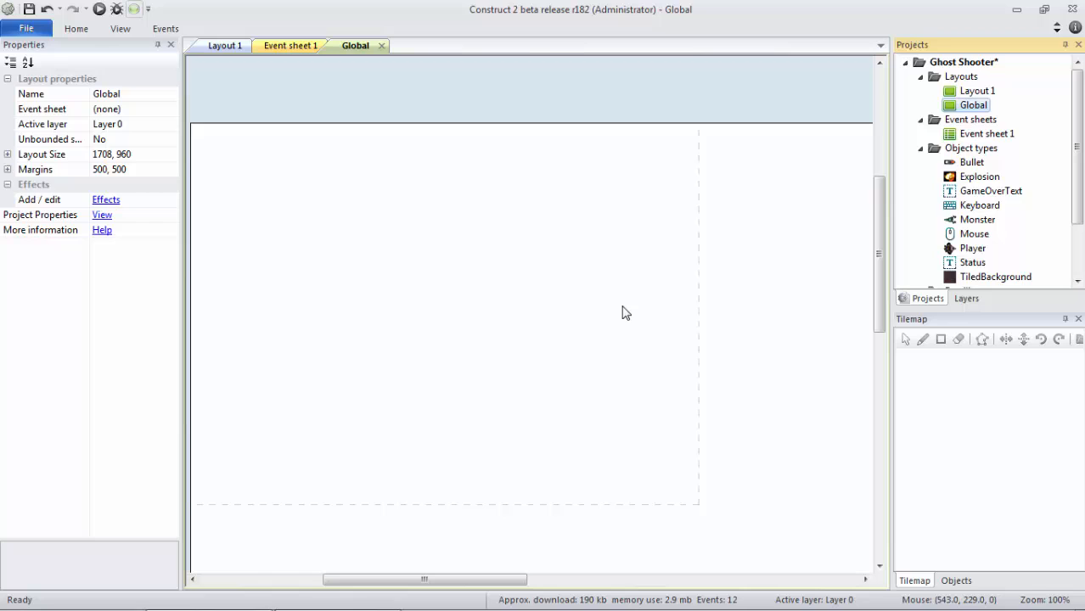
left_click(966, 299)
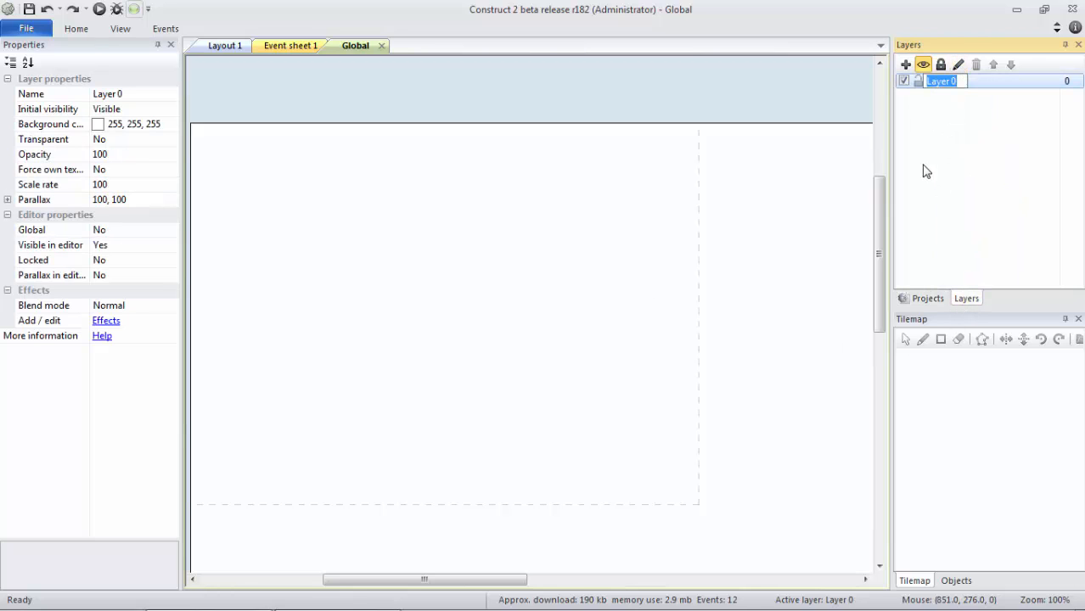
type("UI")
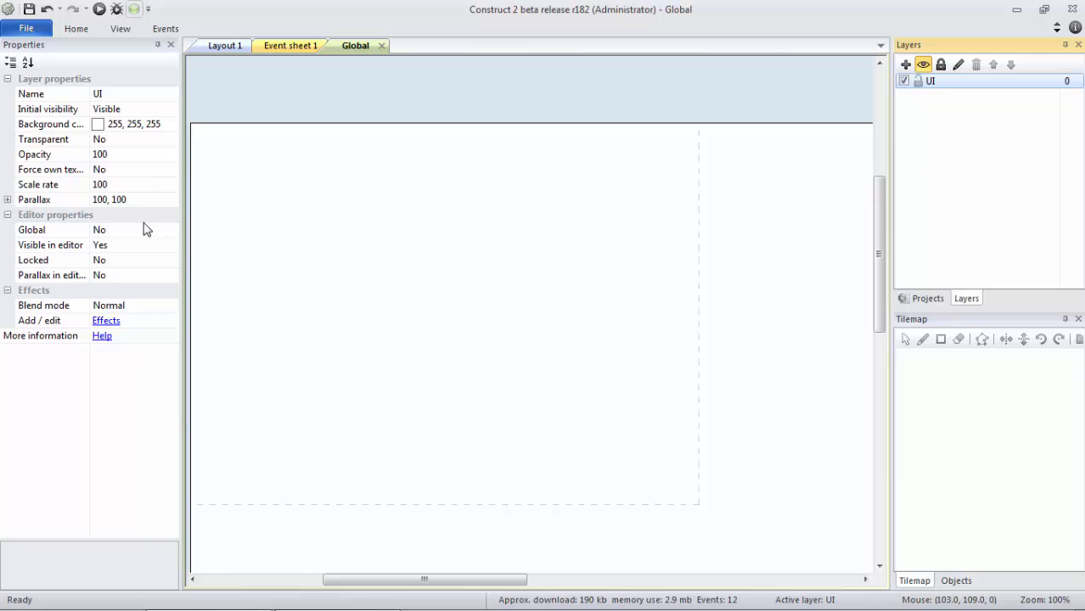
Move the Status text from Layout 1 to the Global layout's UI layer at position 0, 0
left_click(225, 45)
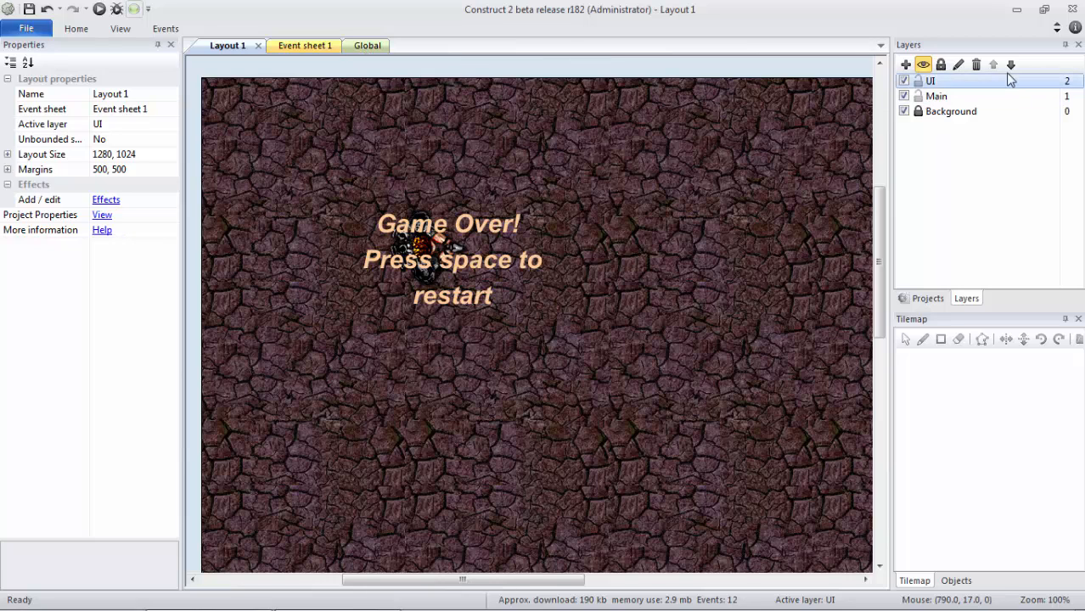
mouse_move(367, 44)
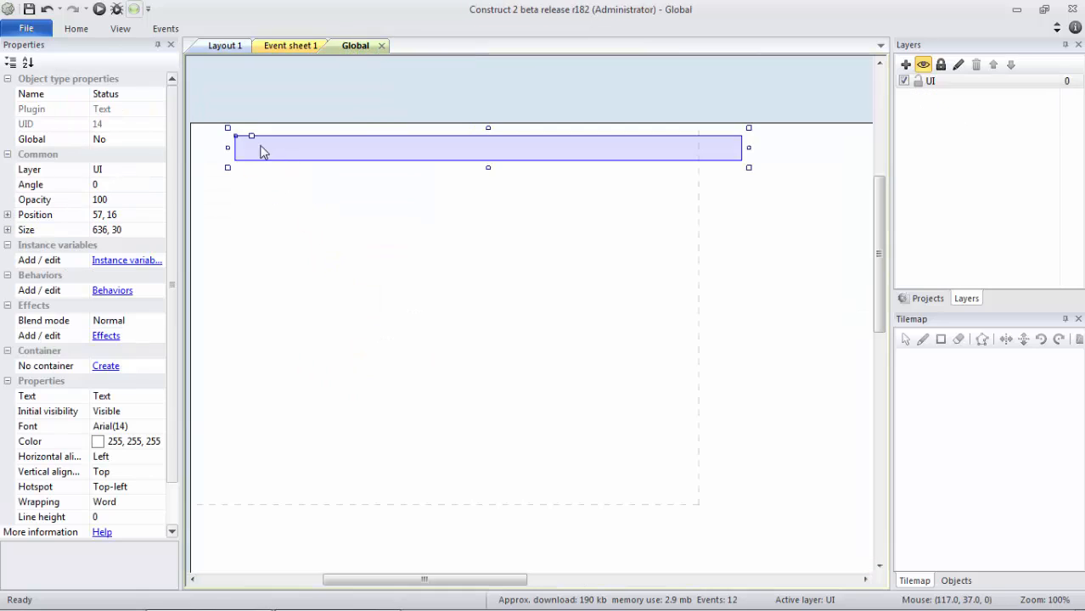
left_click(102, 214)
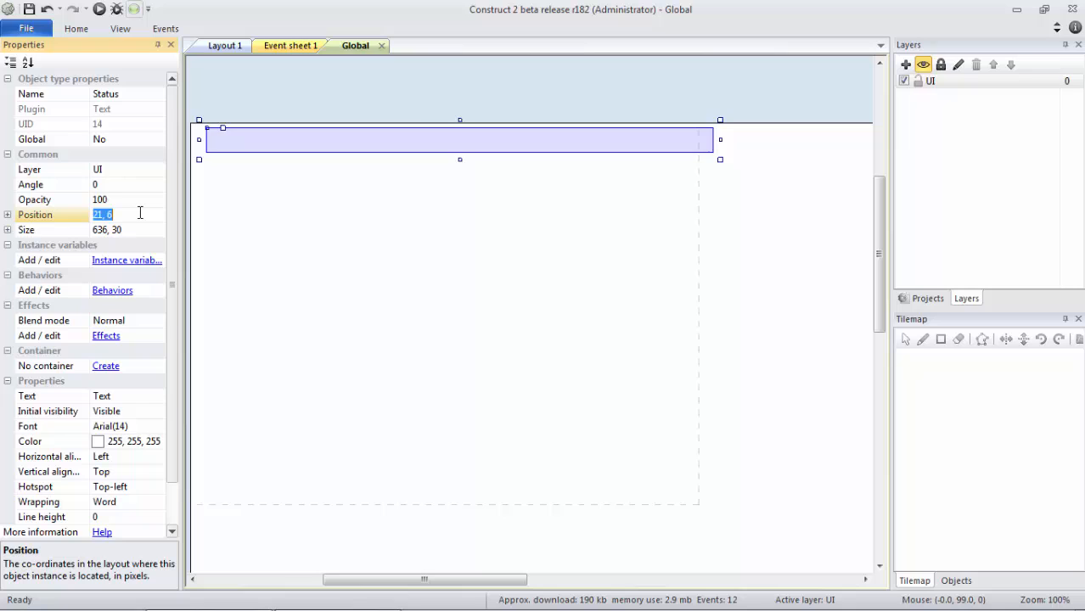
type("0, 0")
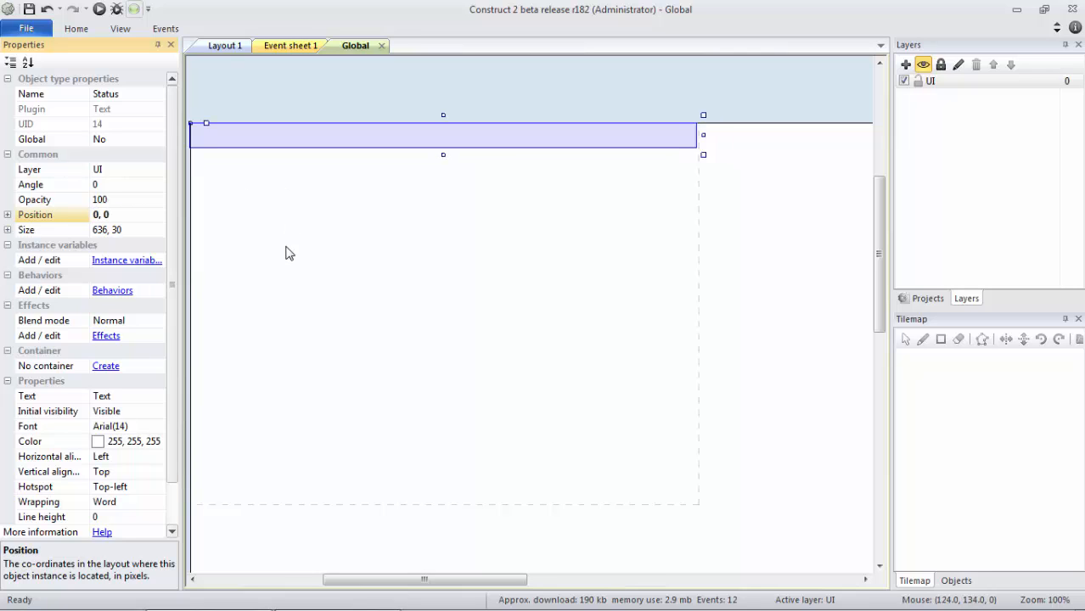
left_click(930, 81)
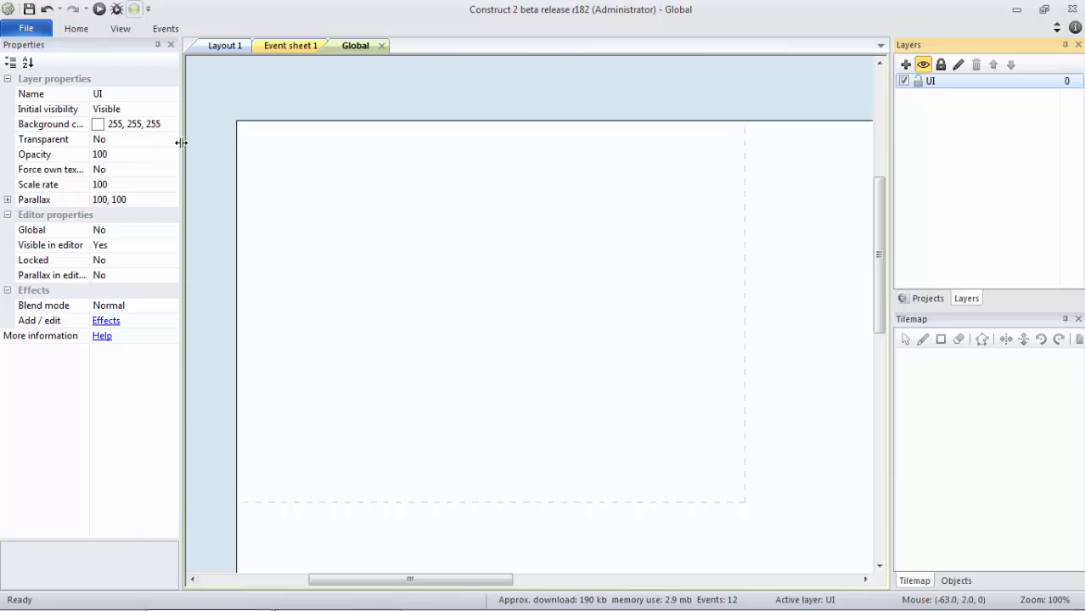
Set the Global layout's UI layer to Transparent Yes and Parallax 0, 0
left_click(169, 139)
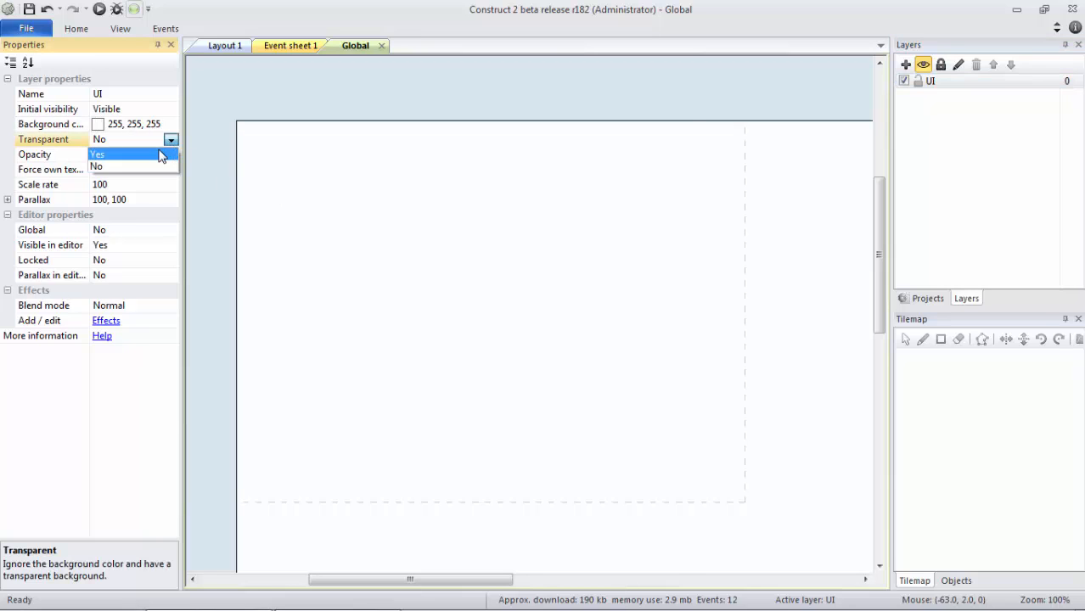
left_click(97, 153)
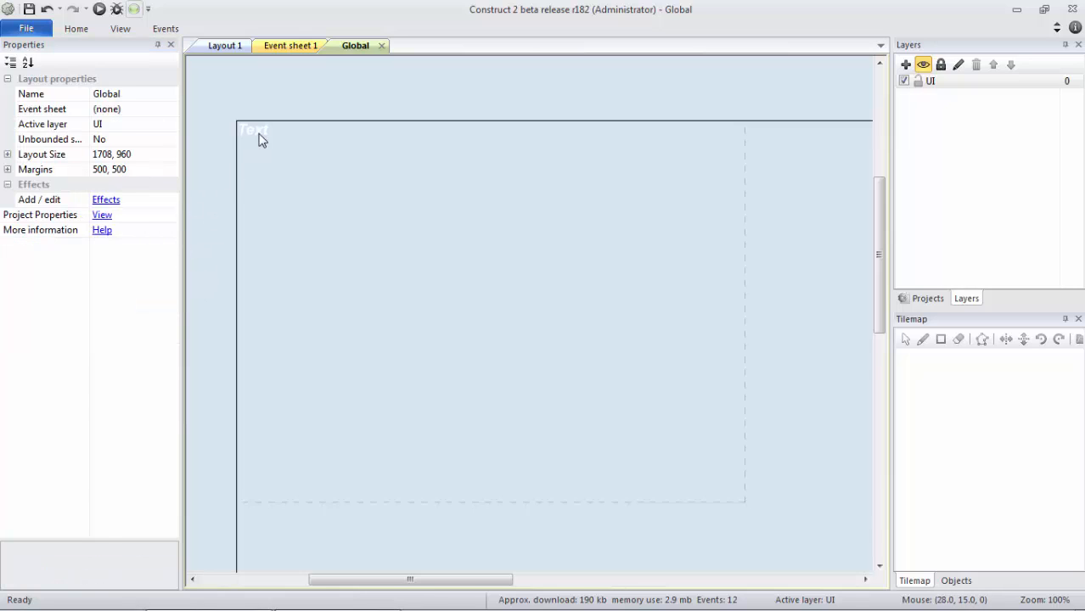
left_click(931, 82)
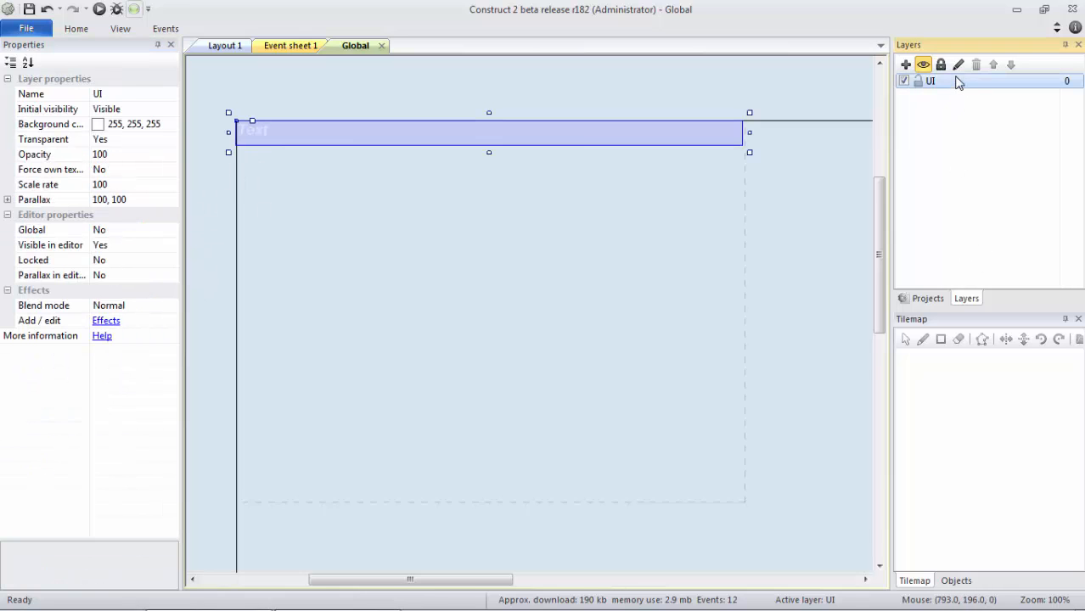
left_click(133, 201)
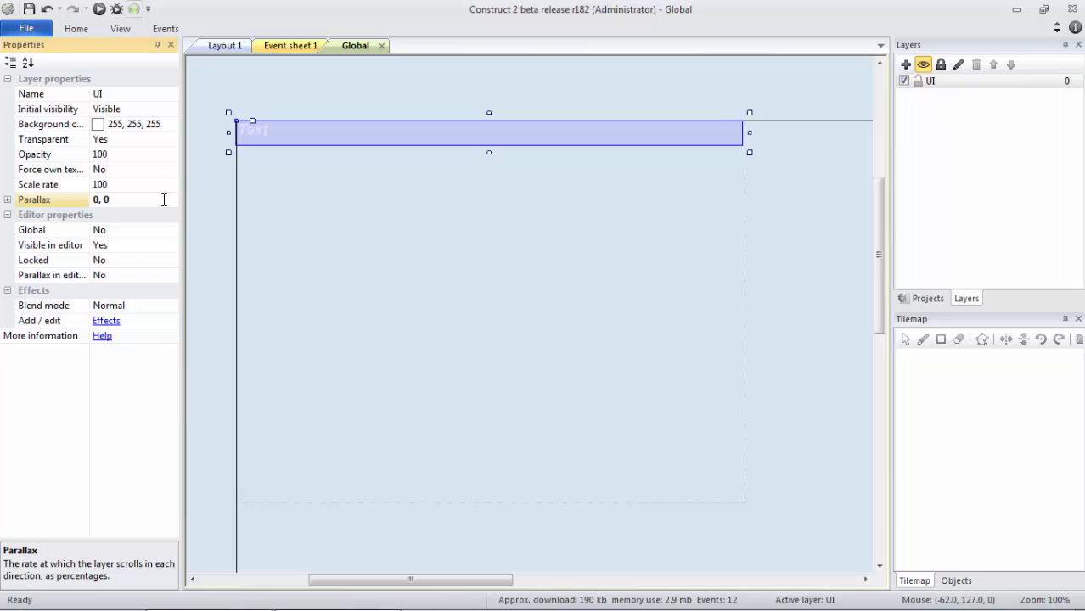
left_click(170, 229)
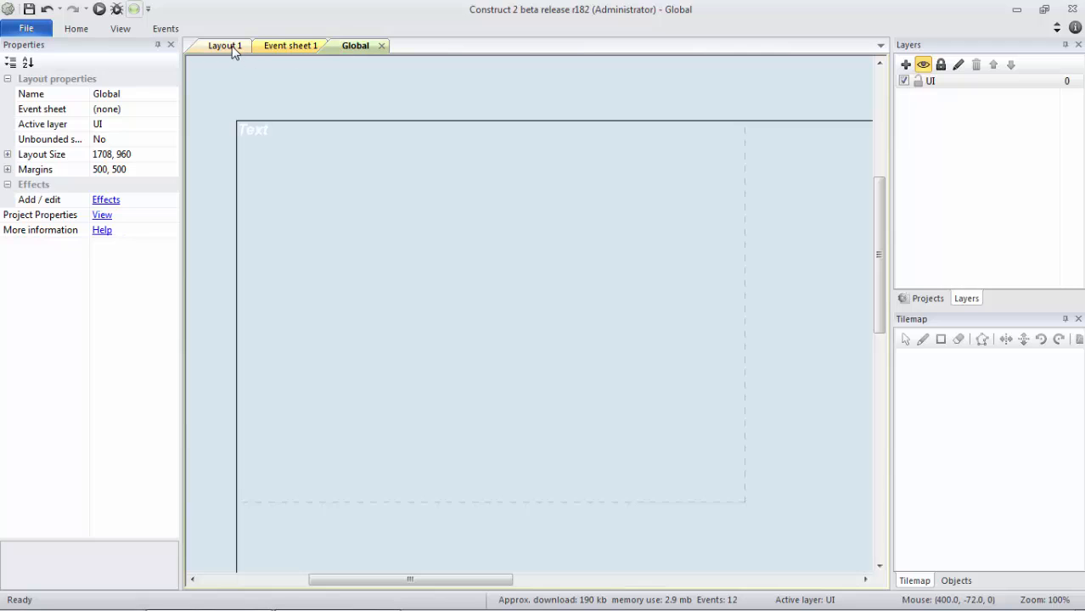
Check Layout 1's UI layer shows as overridden by the Global layer, comparing against the Global tab
left_click(224, 44)
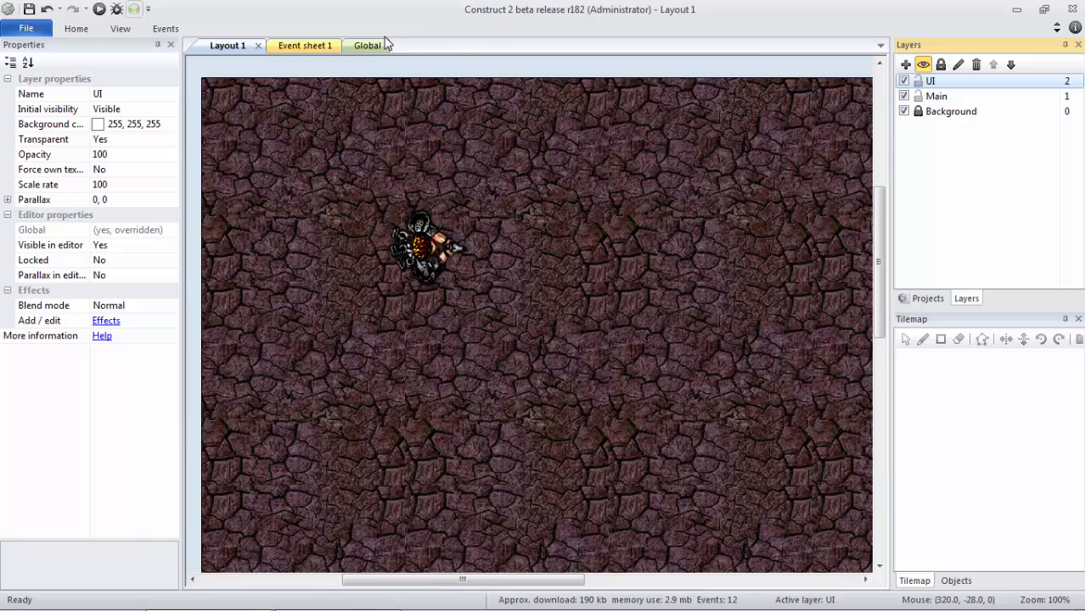
left_click(367, 44)
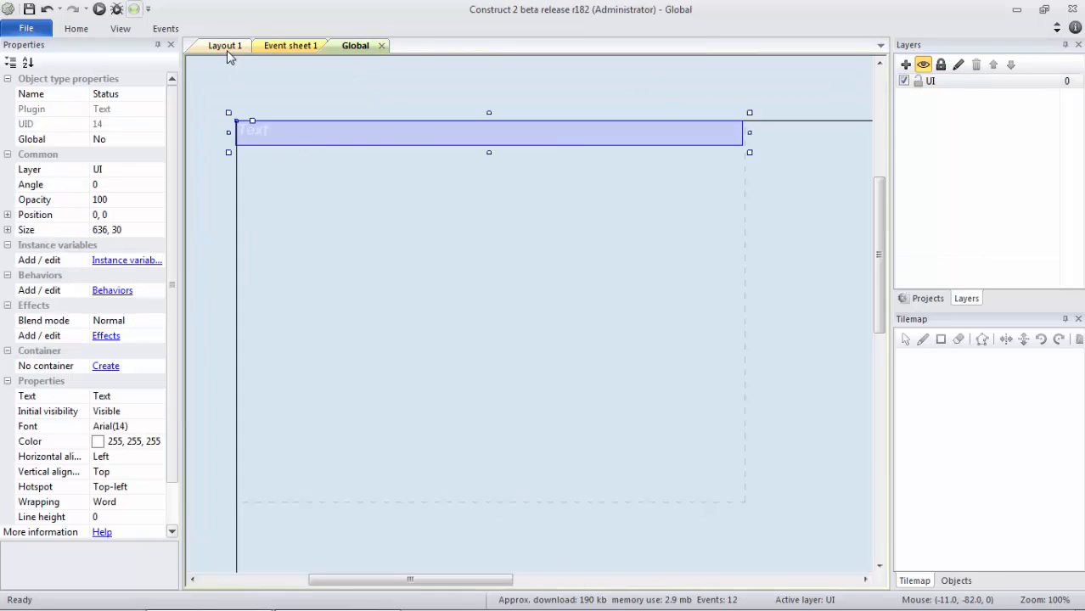
left_click(224, 45)
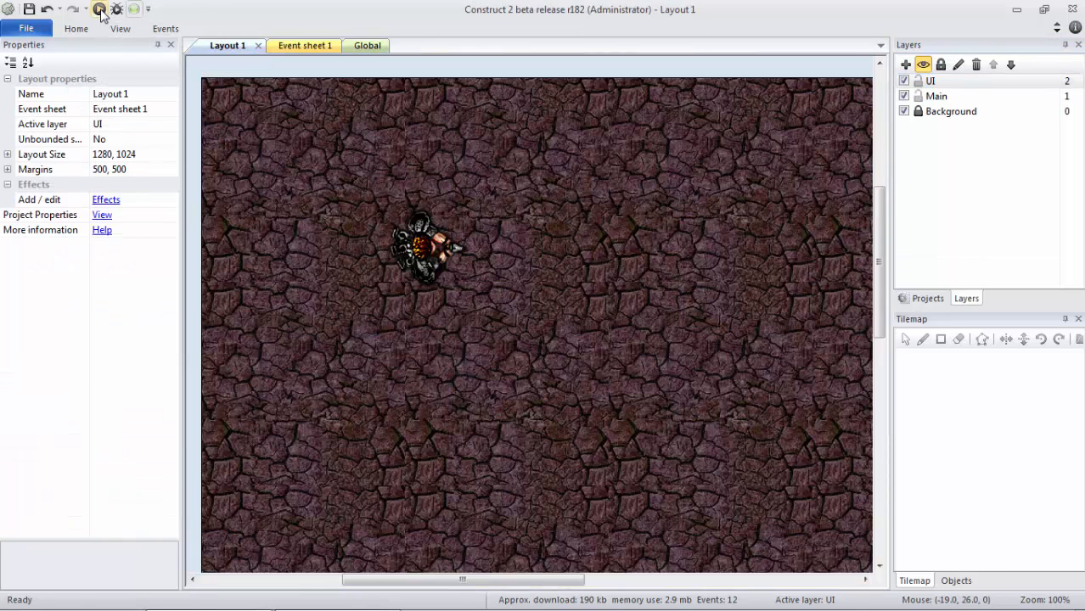
left_click(98, 8)
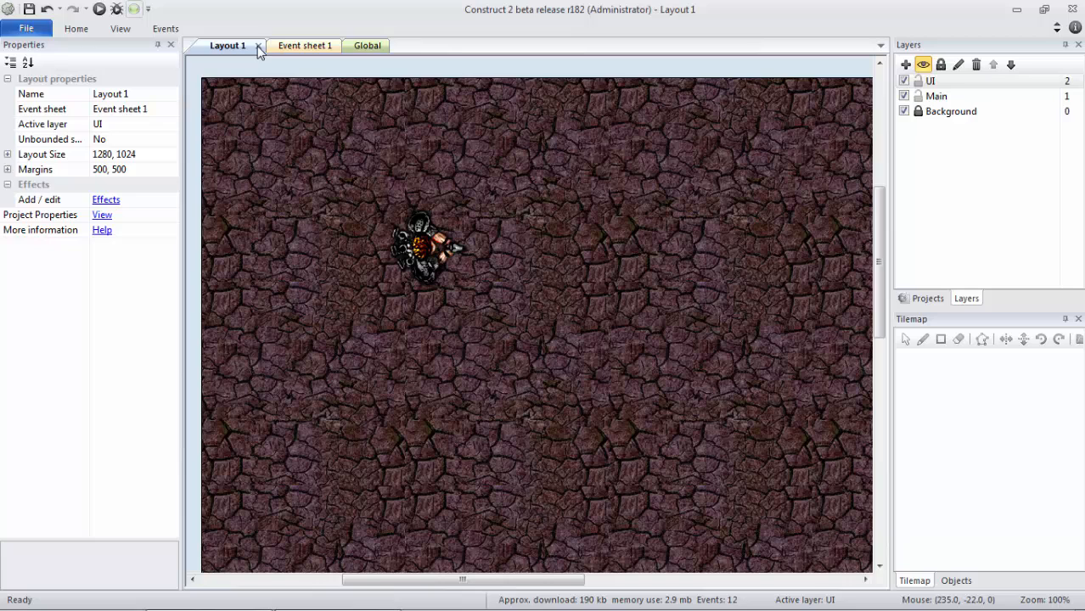
Review the project's layouts and layers, then show the Global layout with the Status text on its UI layer
left_click(927, 299)
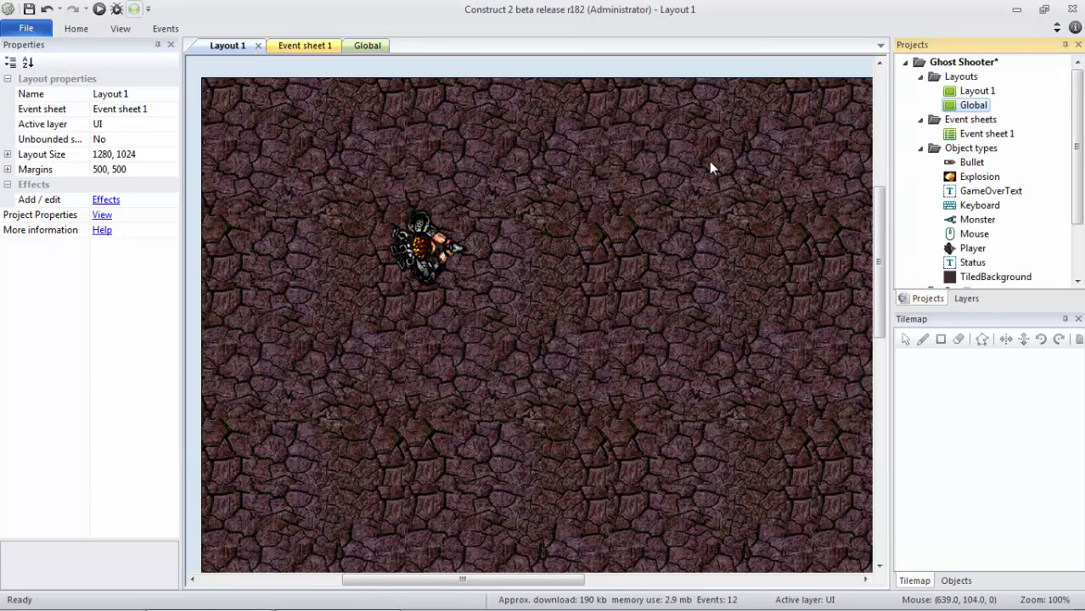
mouse_move(721, 255)
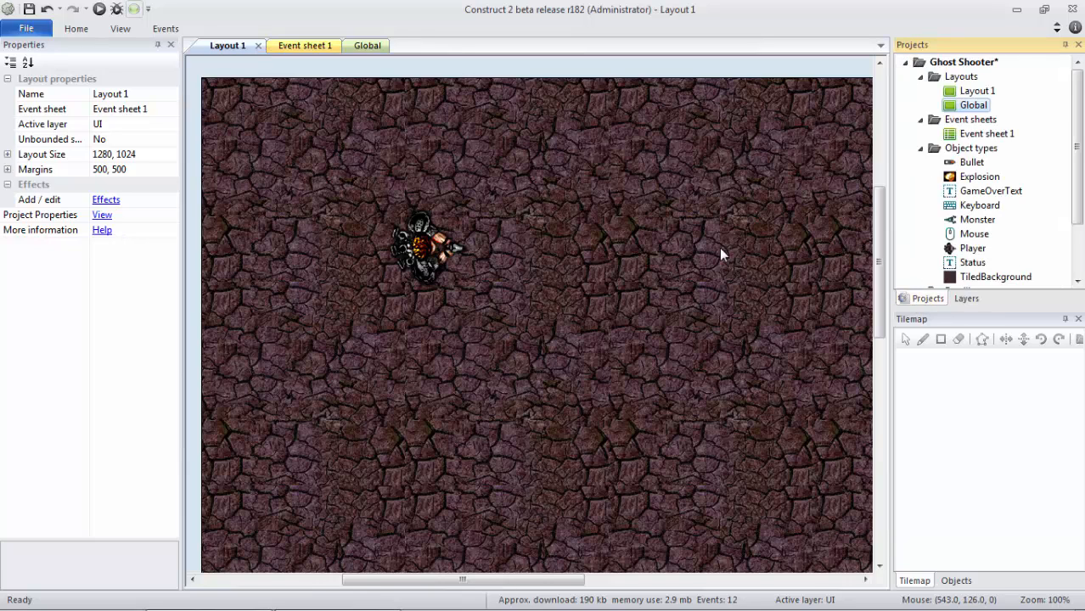
left_click(966, 299)
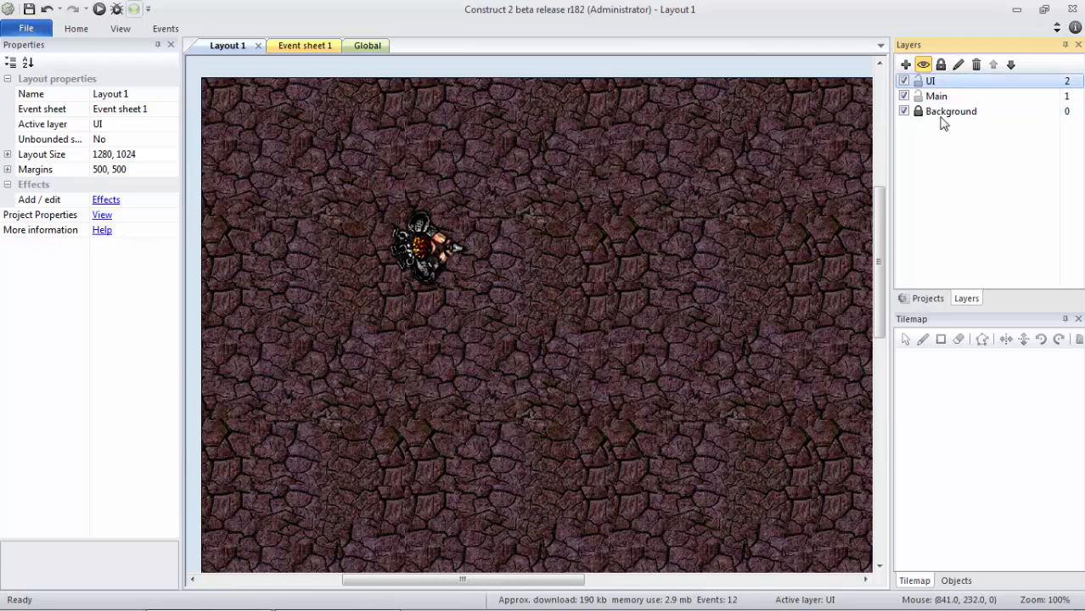
left_click(356, 44)
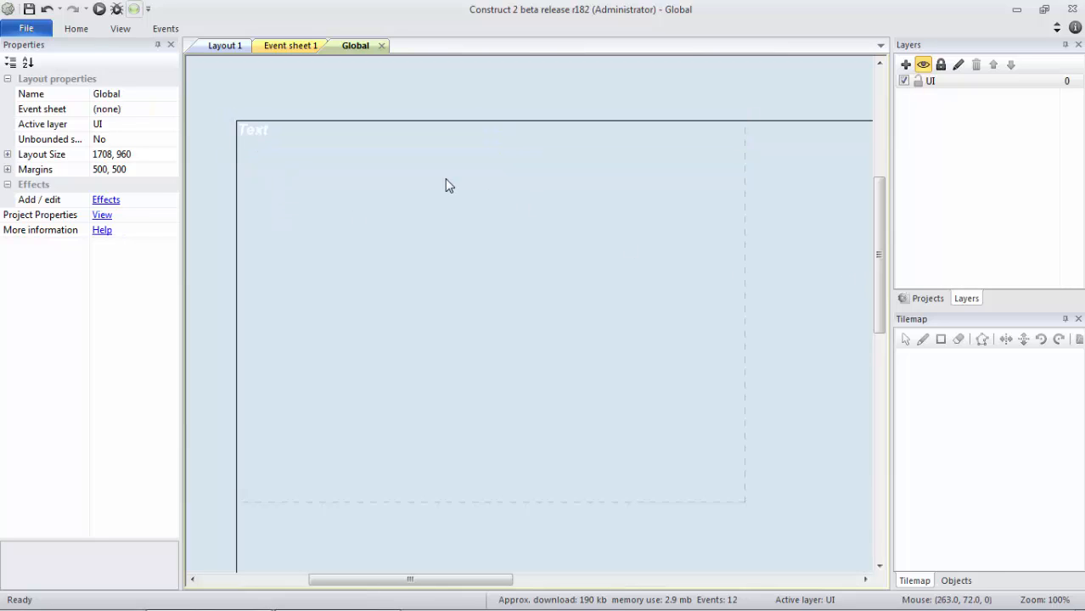
mouse_move(425, 210)
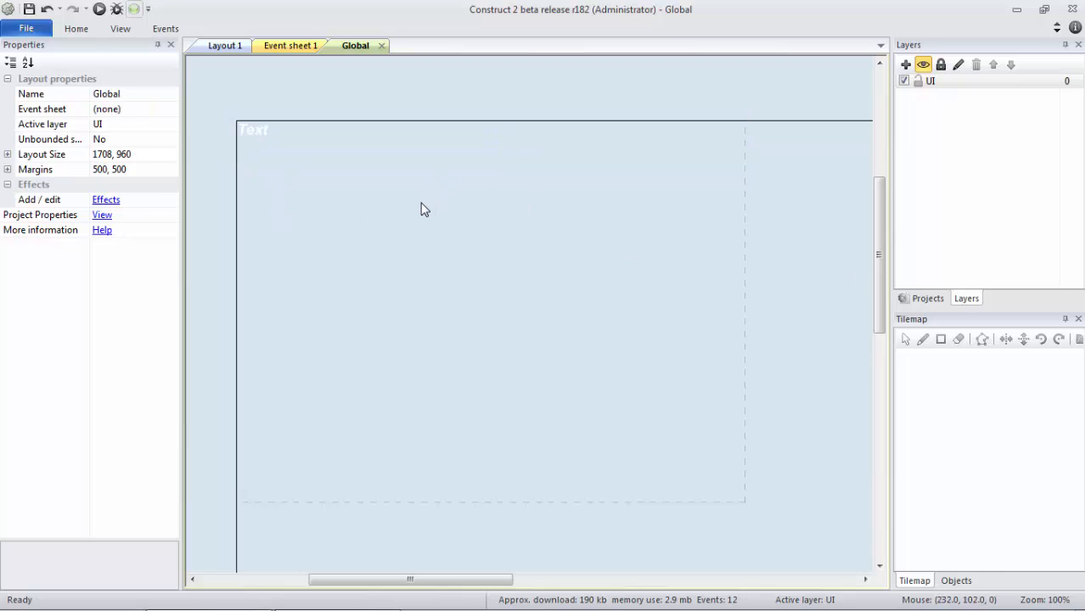
mouse_move(309, 168)
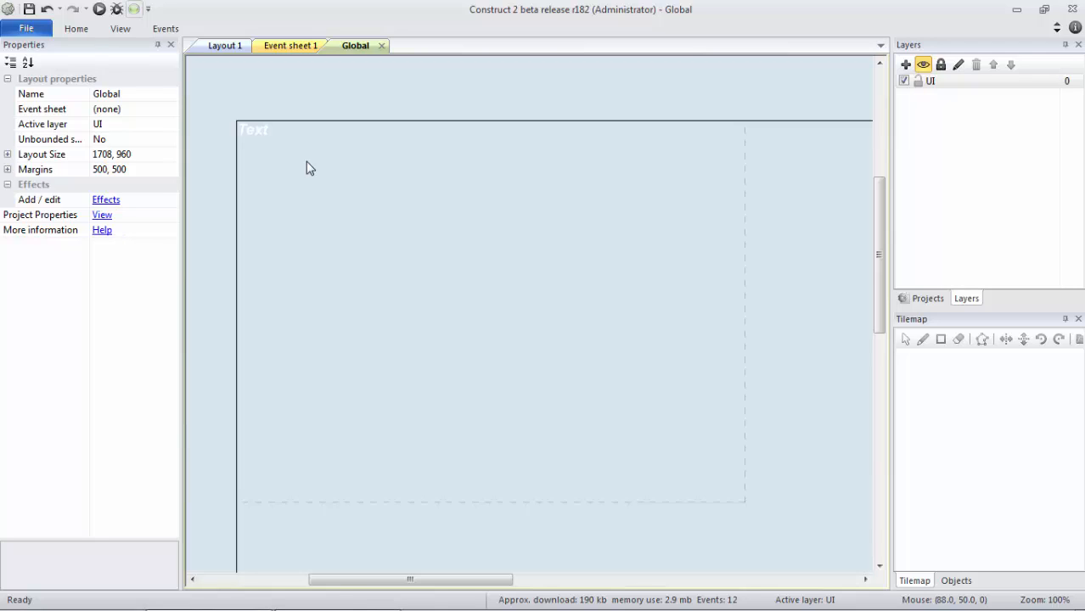
mouse_move(231, 95)
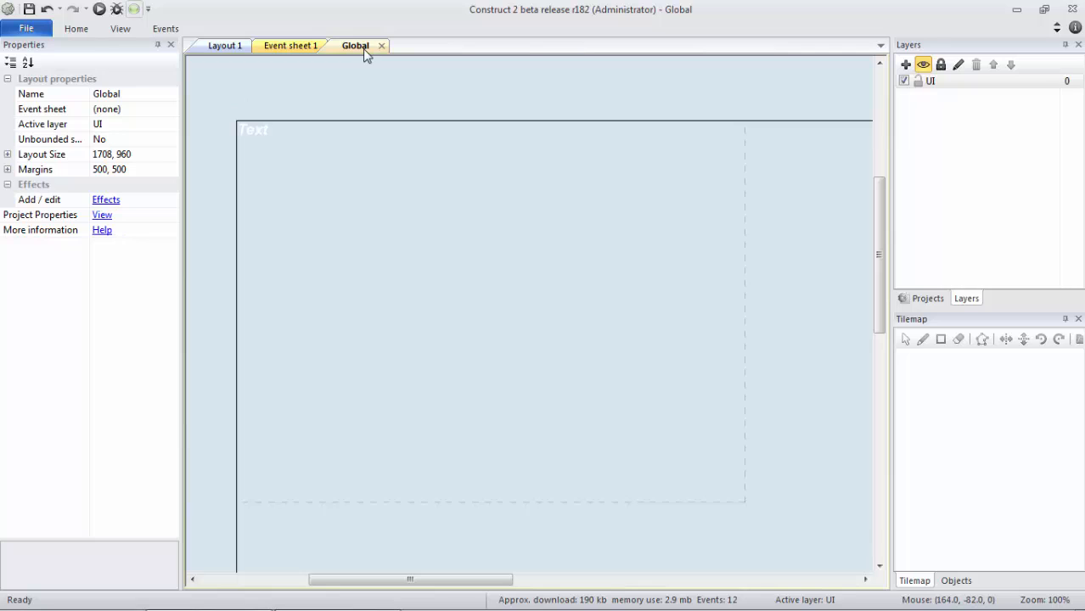
mouse_move(343, 76)
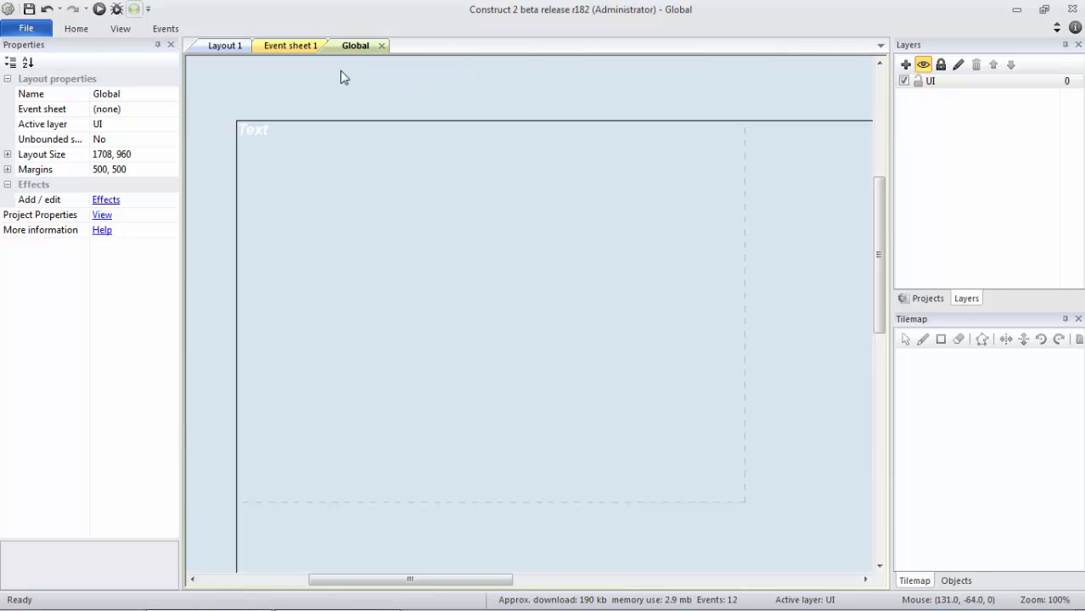
Run the game preview in Chrome showing the Score and FPS status text over the play area
left_click(224, 44)
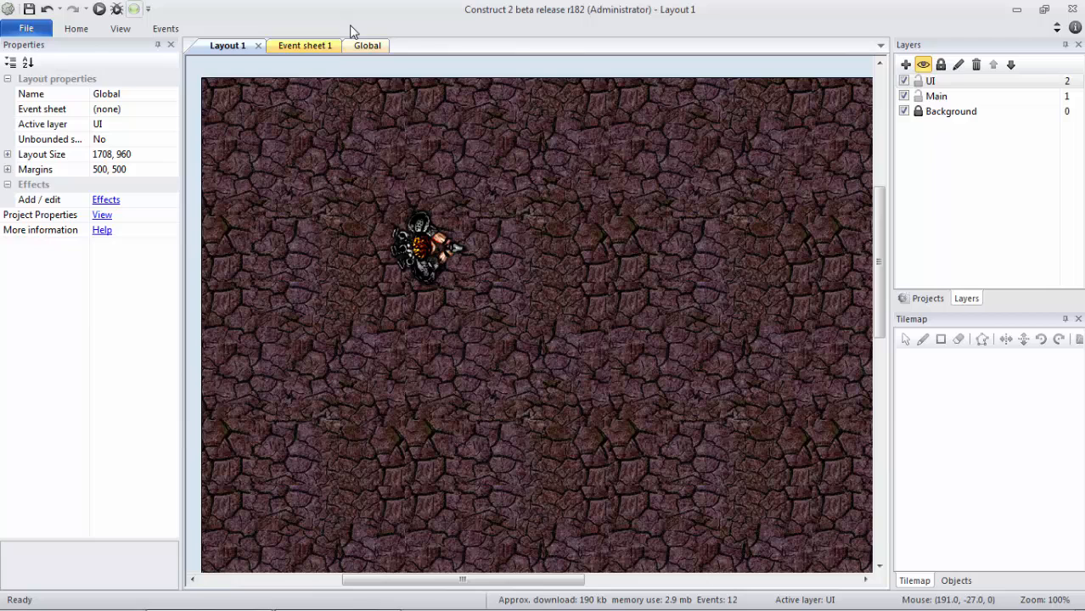
left_click(366, 44)
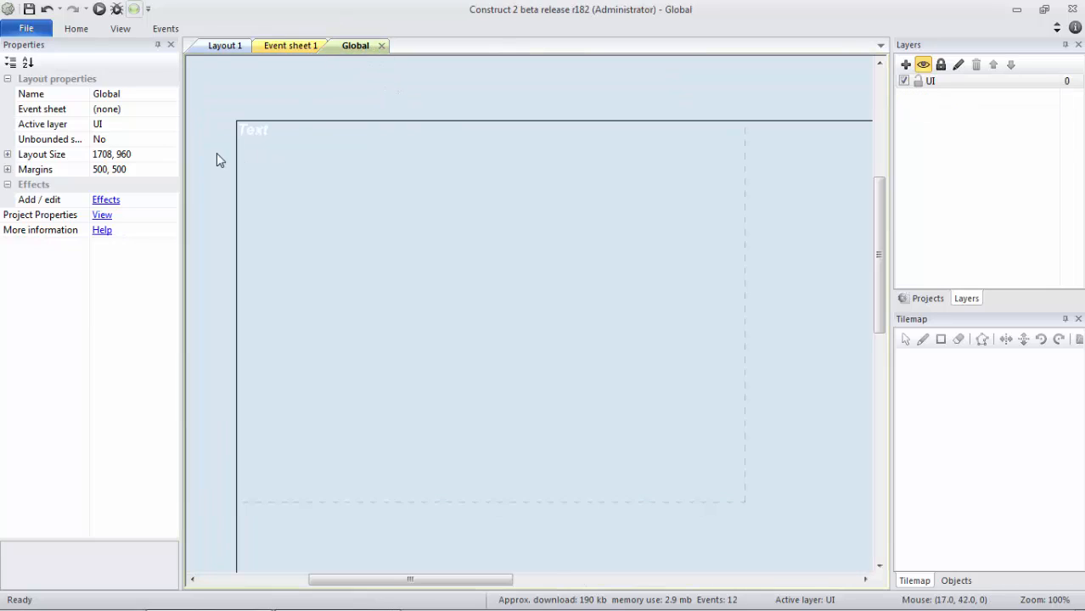
mouse_move(145, 17)
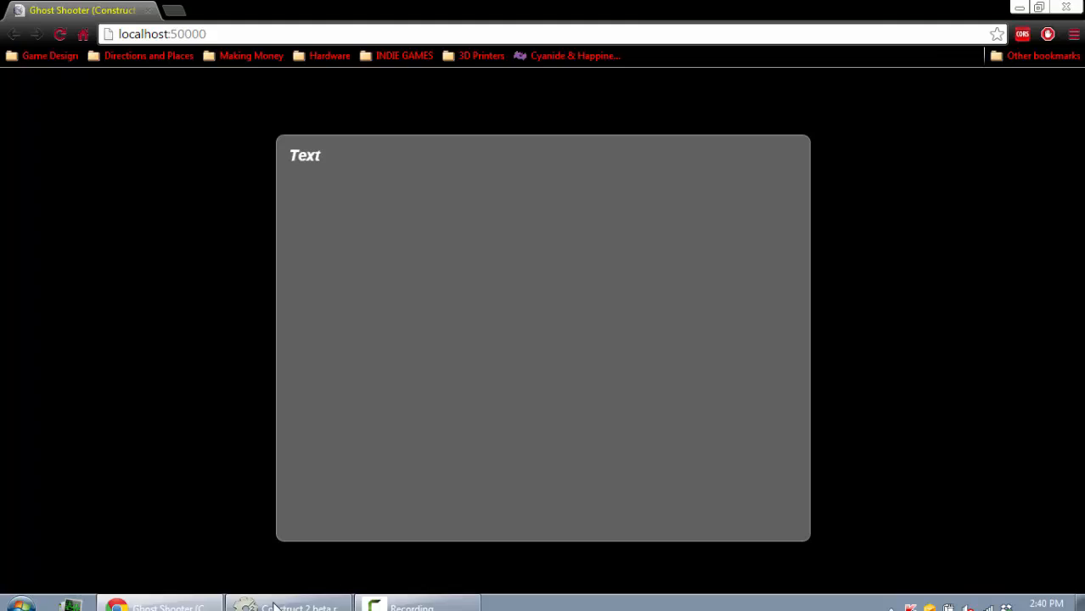
left_click(289, 604)
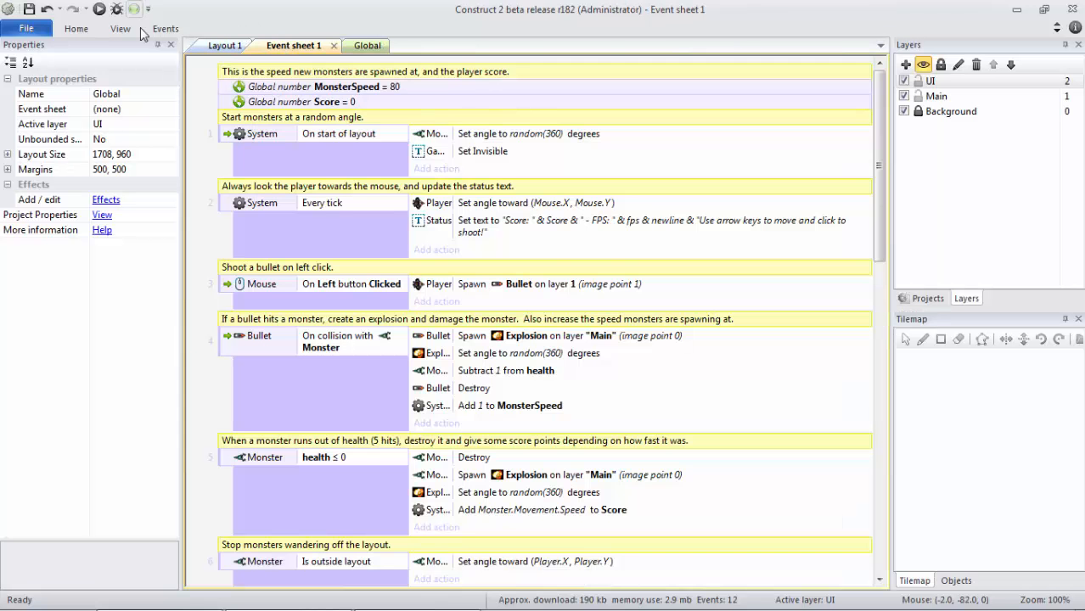
left_click(98, 9)
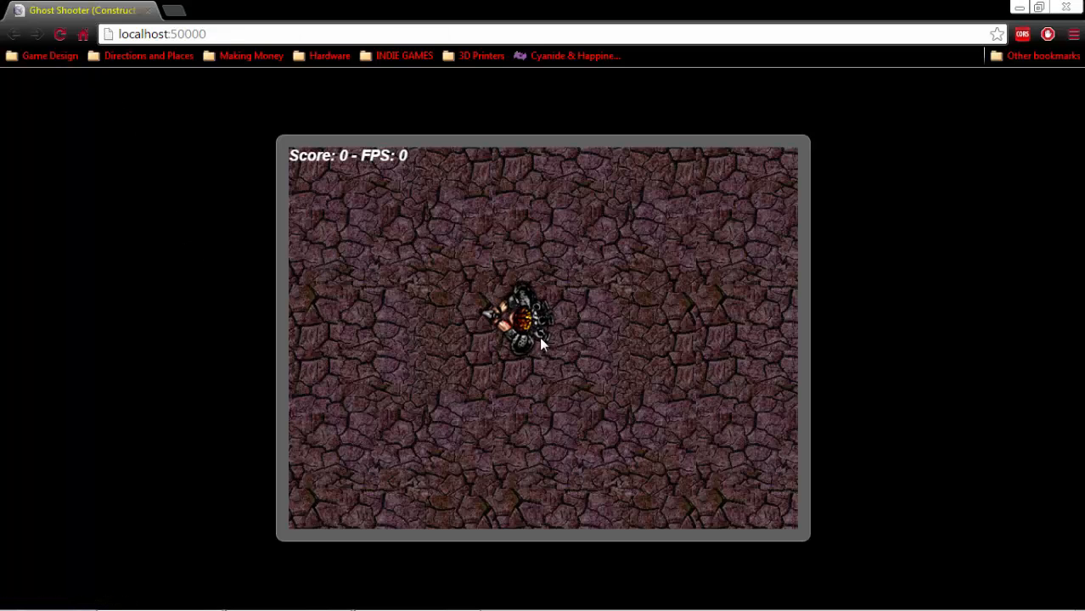